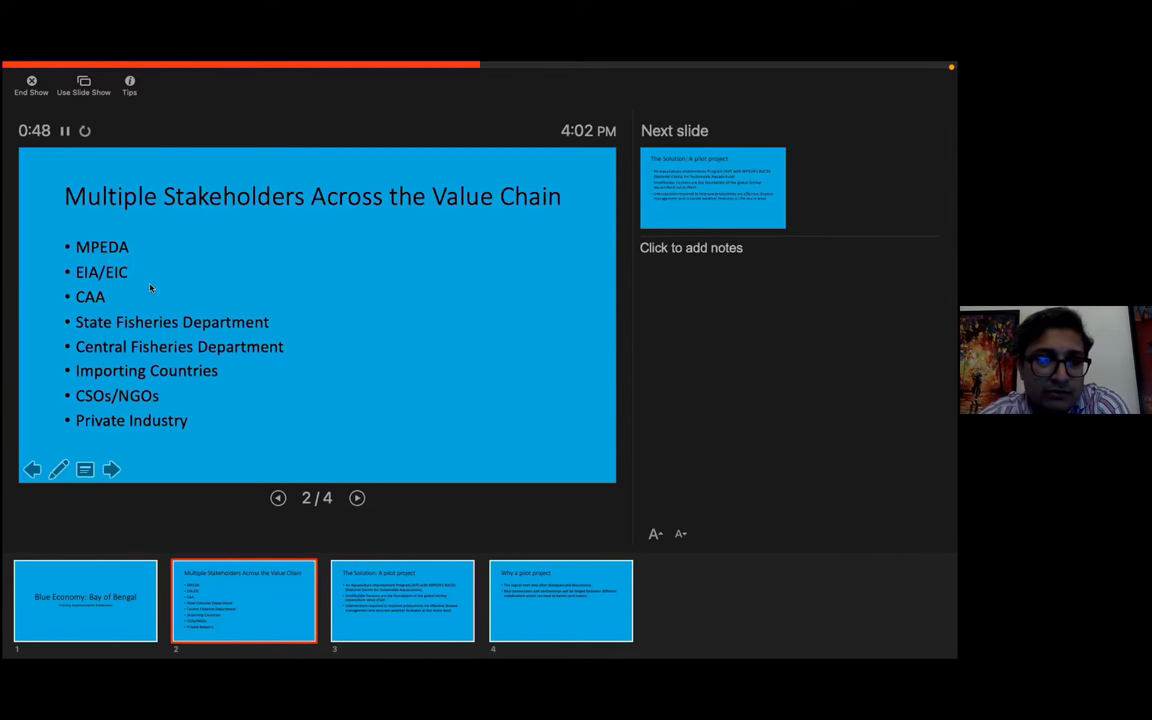
{"action": "mouse_move", "coordinate": [85, 290]}
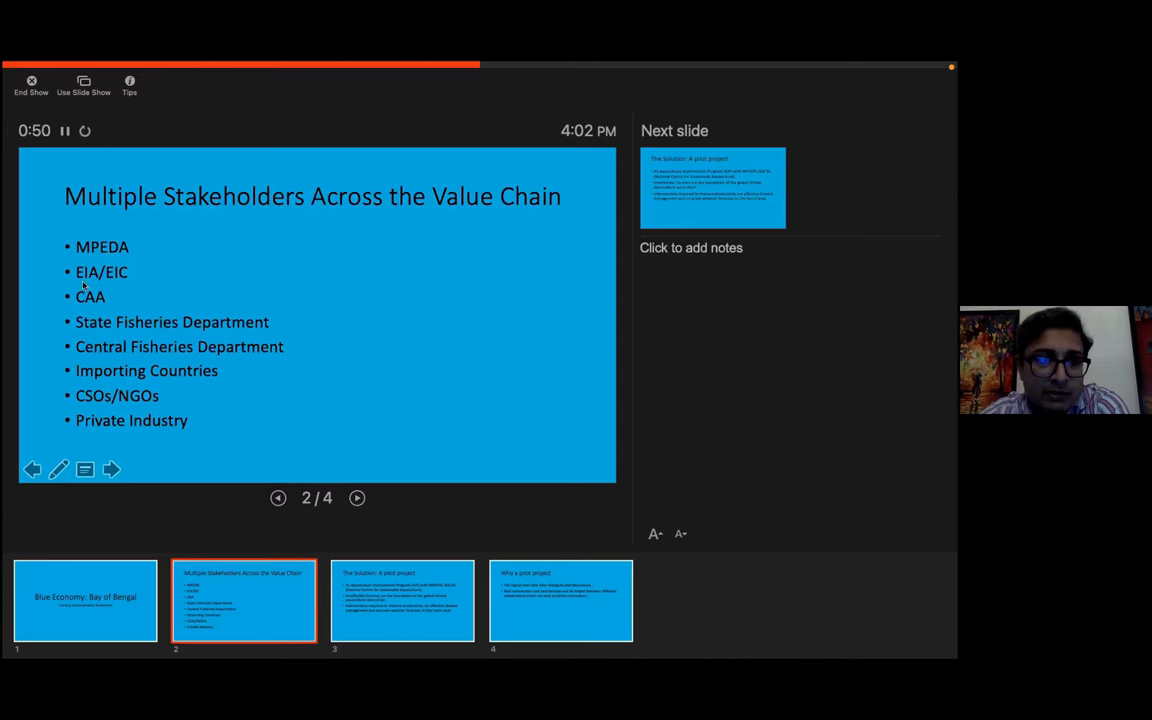
{"action": "mouse_move", "coordinate": [108, 284]}
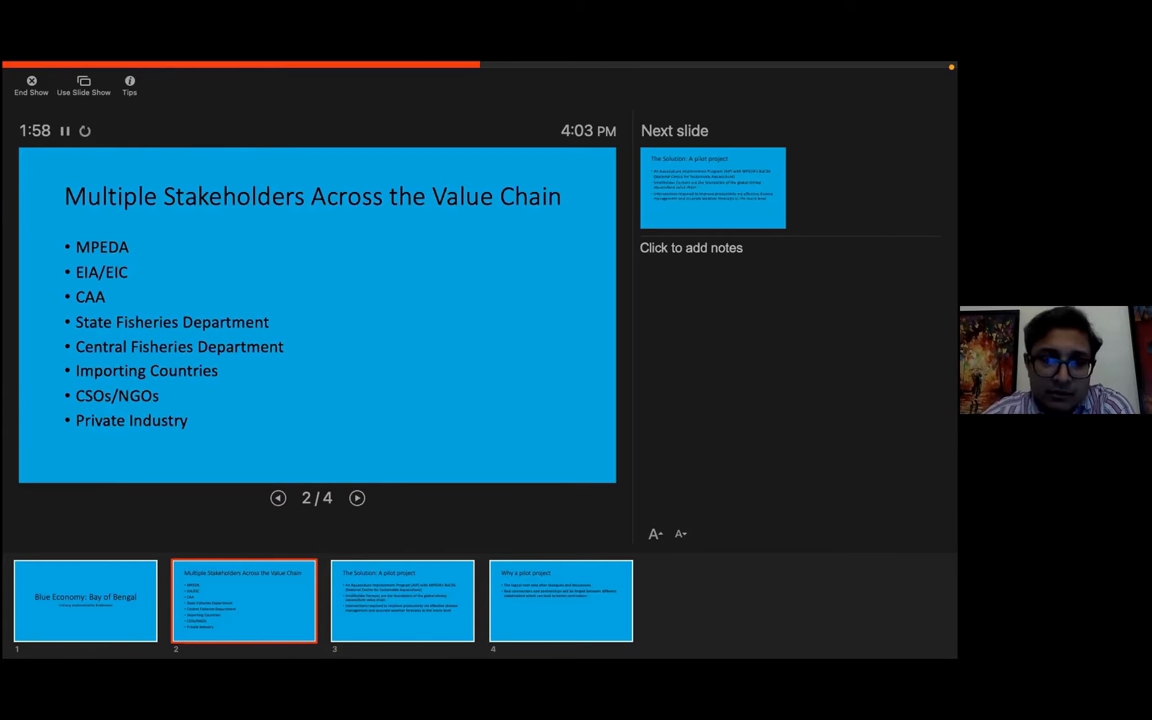
- Advance through 'The Solution: A pilot project' to the final slide, 'Why a pilot project'
{"action": "left_click", "coordinate": [357, 498]}
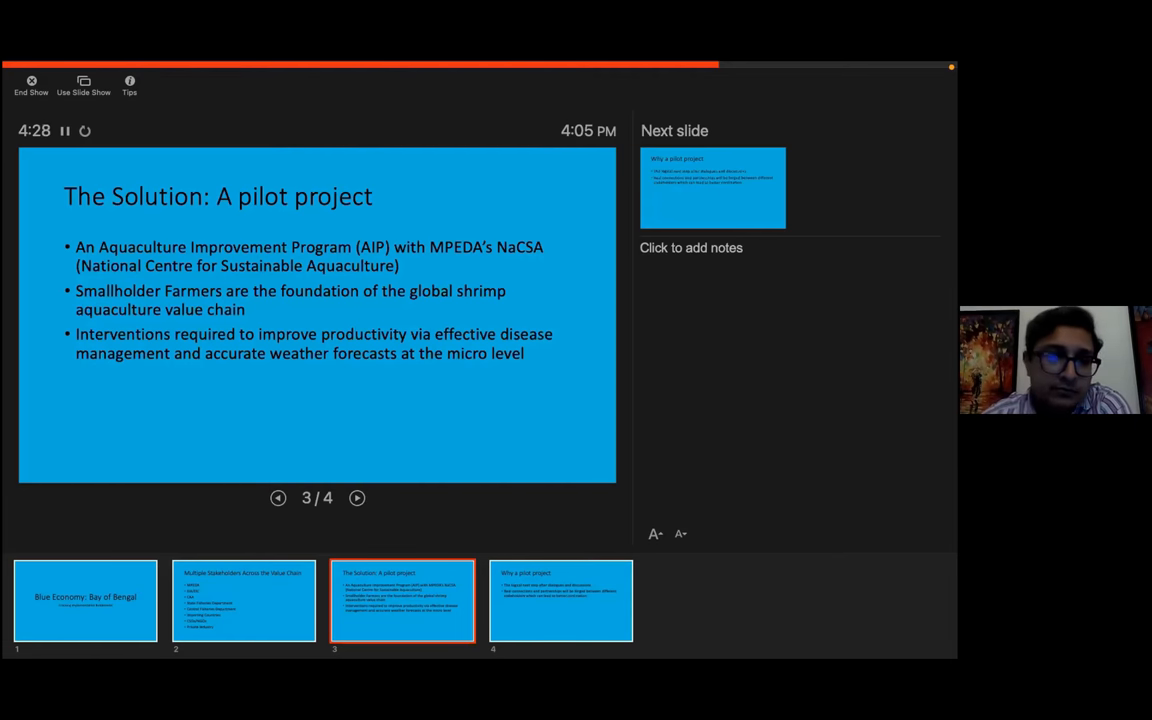
{"action": "left_click", "coordinate": [357, 498]}
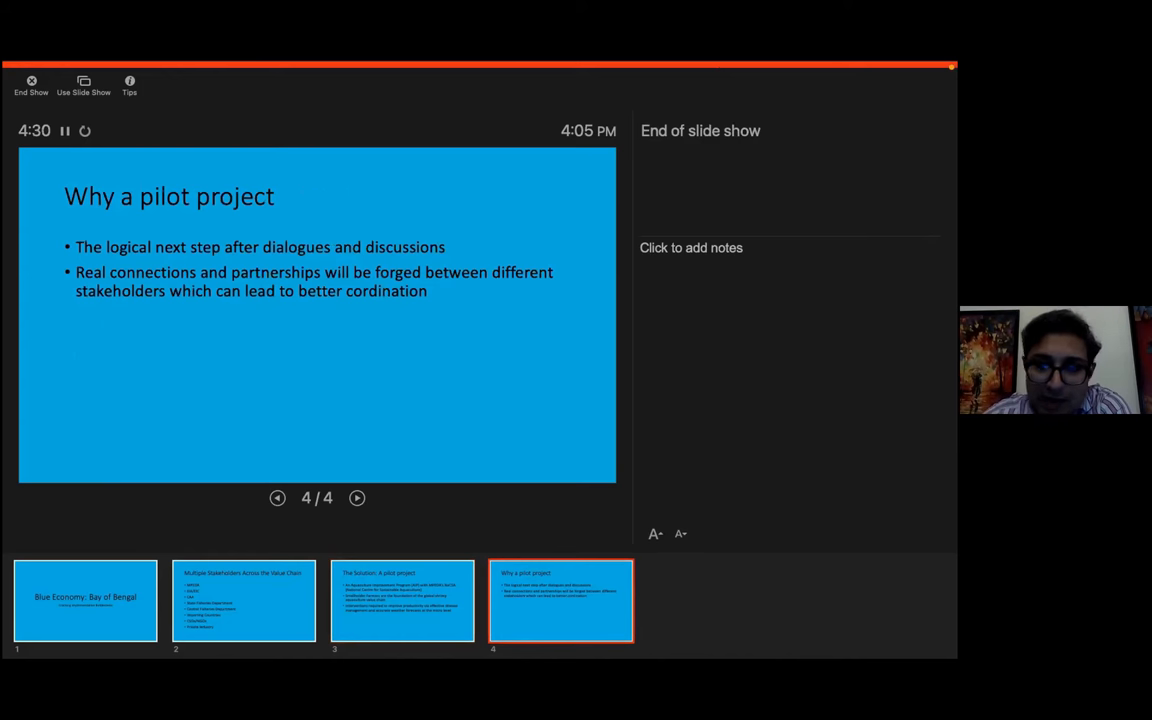